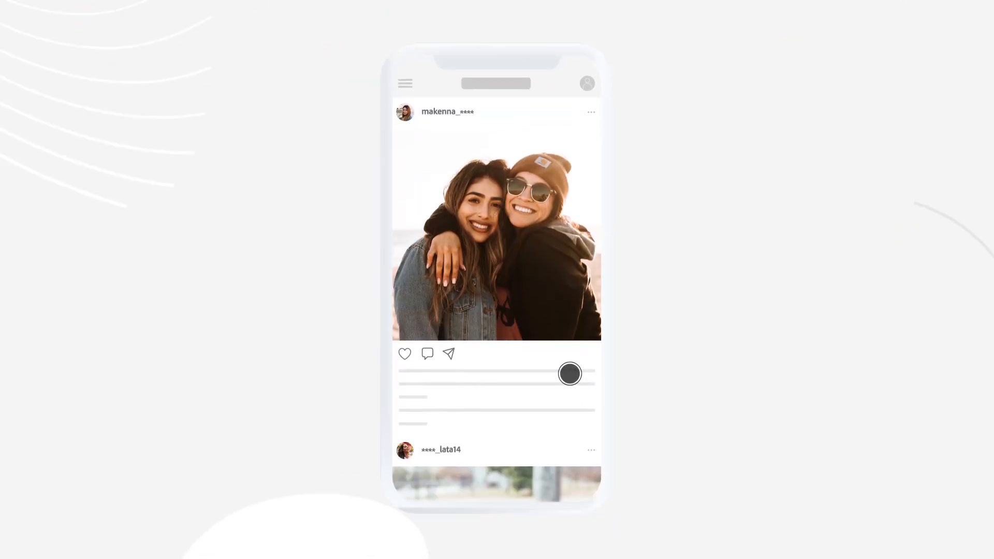
Scroll the feed and follow the college Story ad into the editor's filter options.
scroll("down", 3)
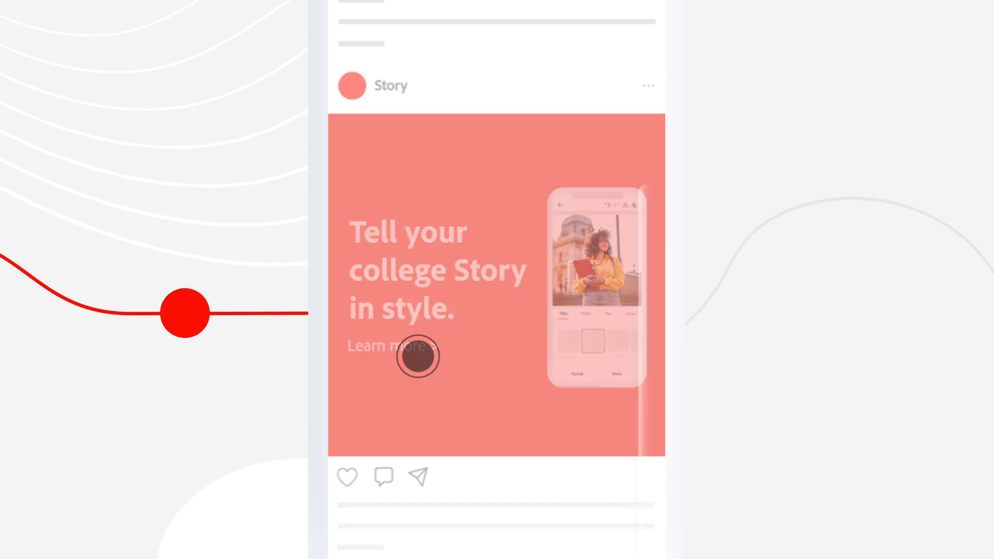
left_click(417, 356)
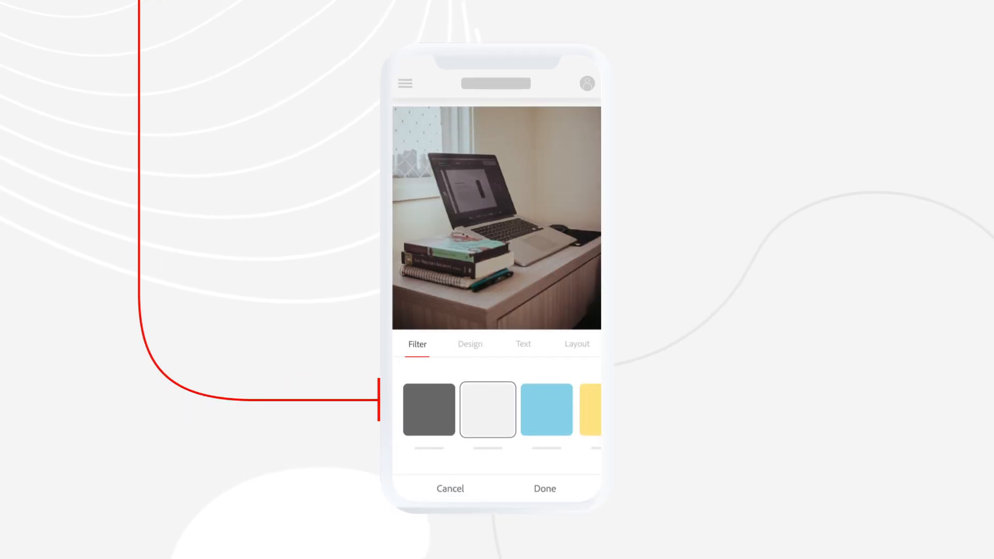
left_click(472, 351)
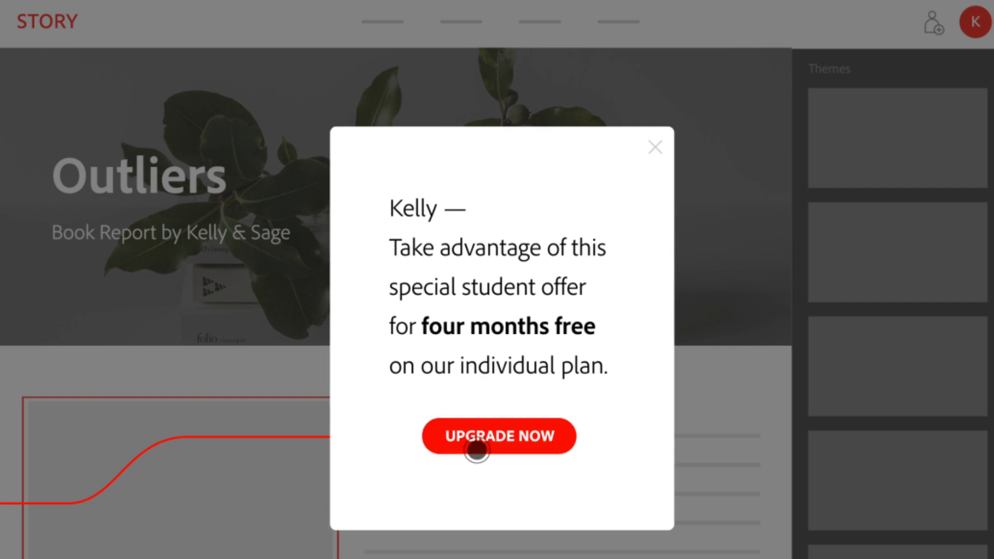
Accept the four-months-free student offer and upgrade to the Individual $9.99/mo plan.
left_click(498, 436)
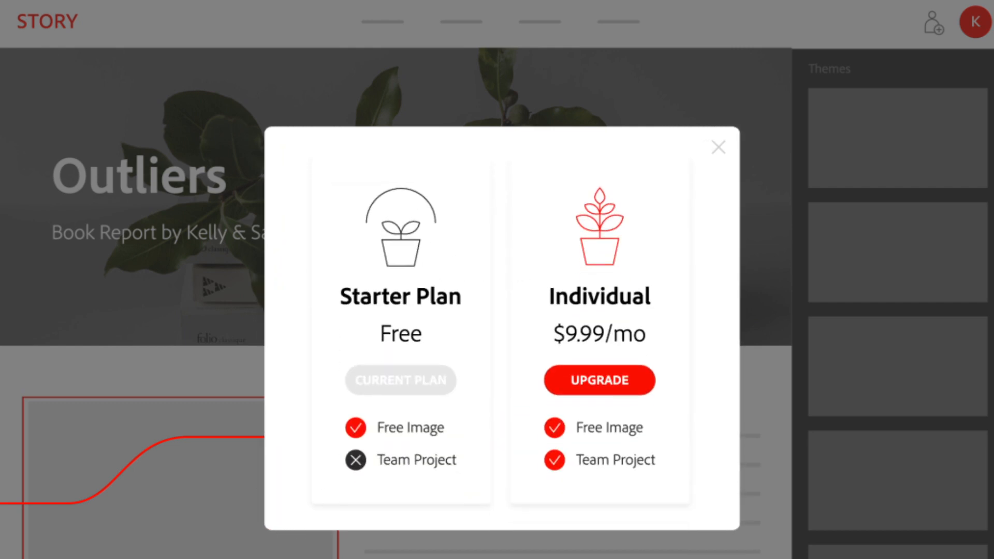
left_click(598, 381)
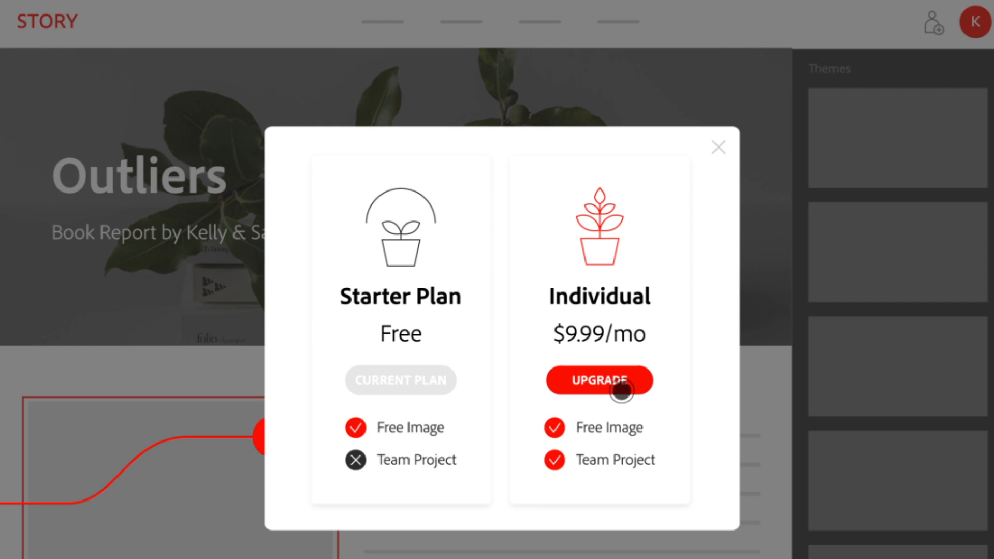
left_click(598, 381)
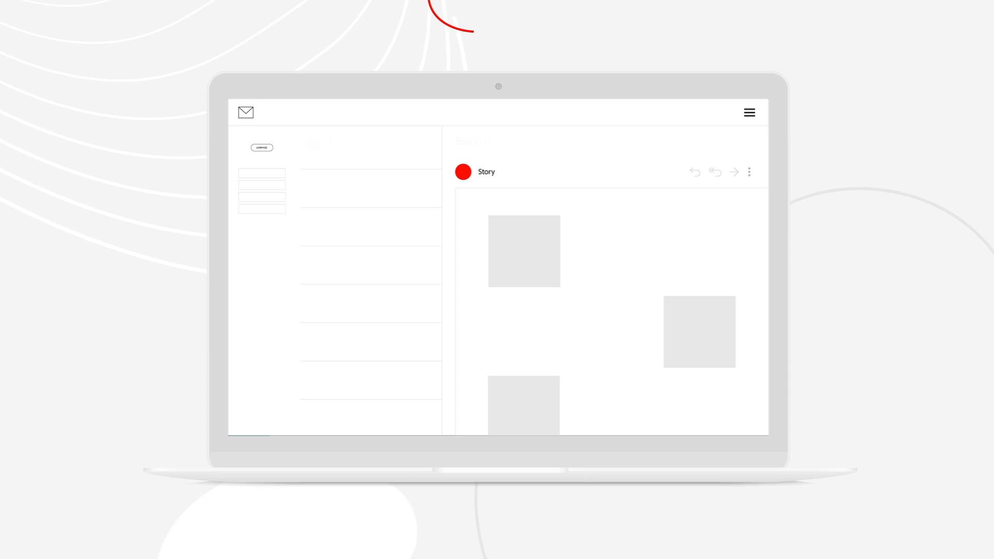
Open the Story email from the laptop mail inbox.
left_click(370, 187)
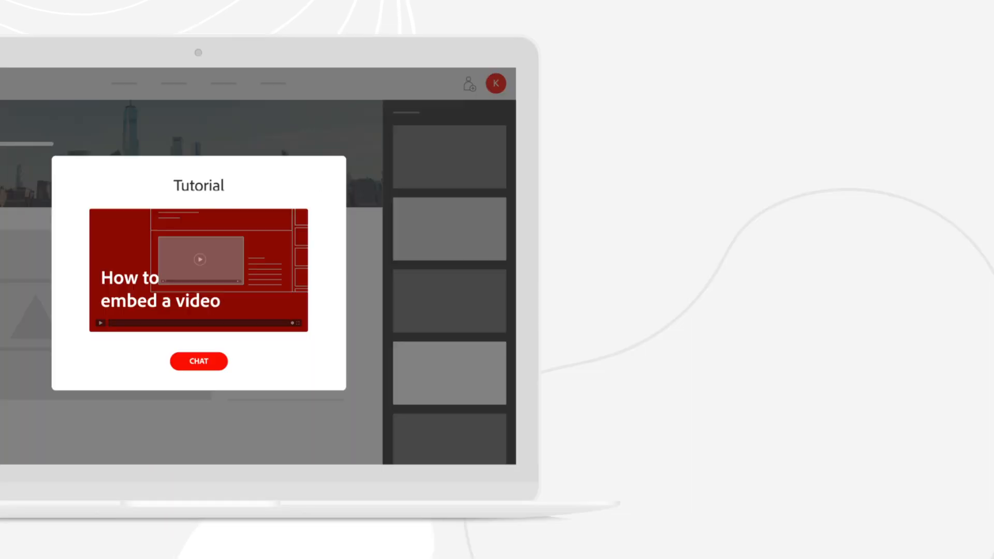
Choose chat help on the video-embedding tutorial, then open the 15%-savings annual-payment email.
left_click(199, 362)
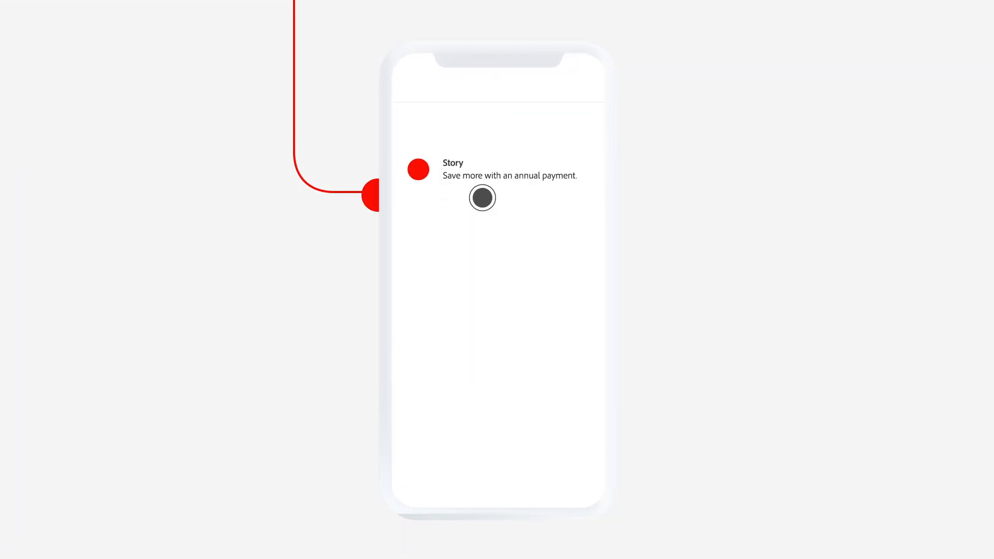
left_click(482, 198)
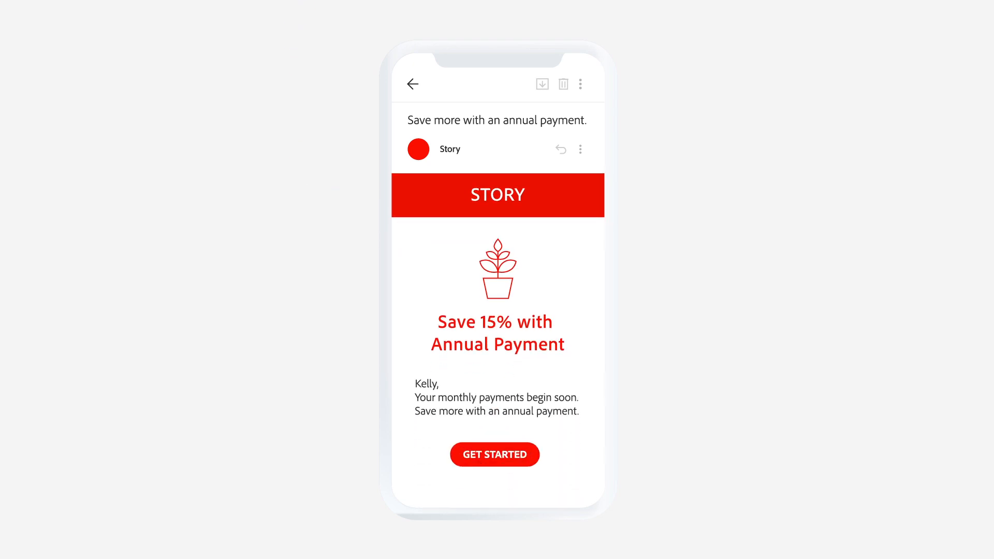